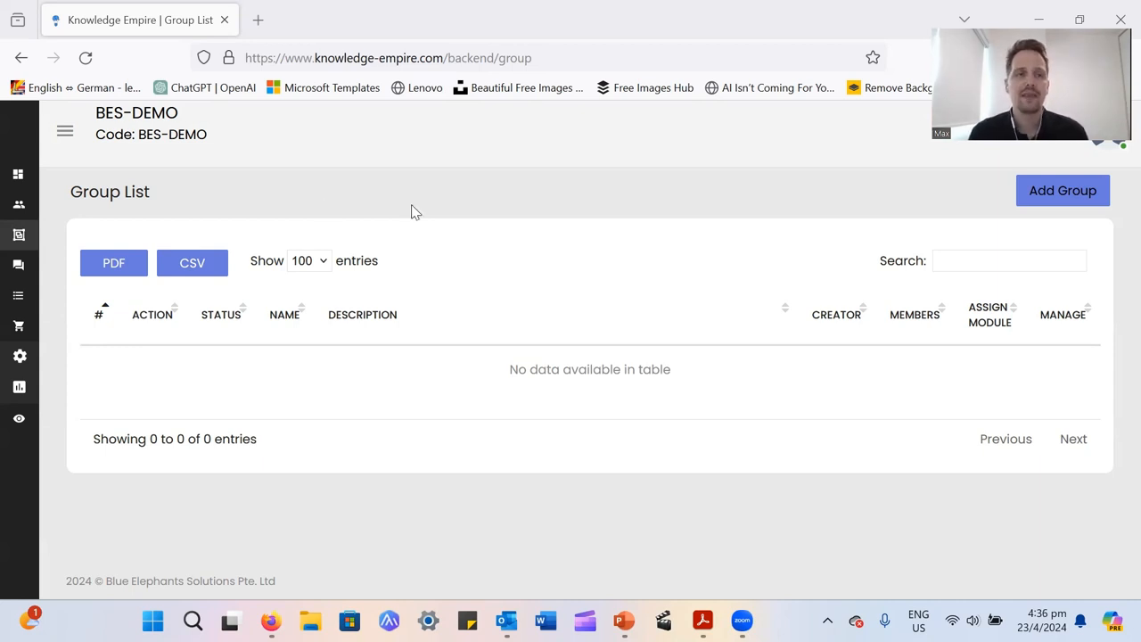
Start a new group from the back office Group list of BES-DEMO
left_click(64, 132)
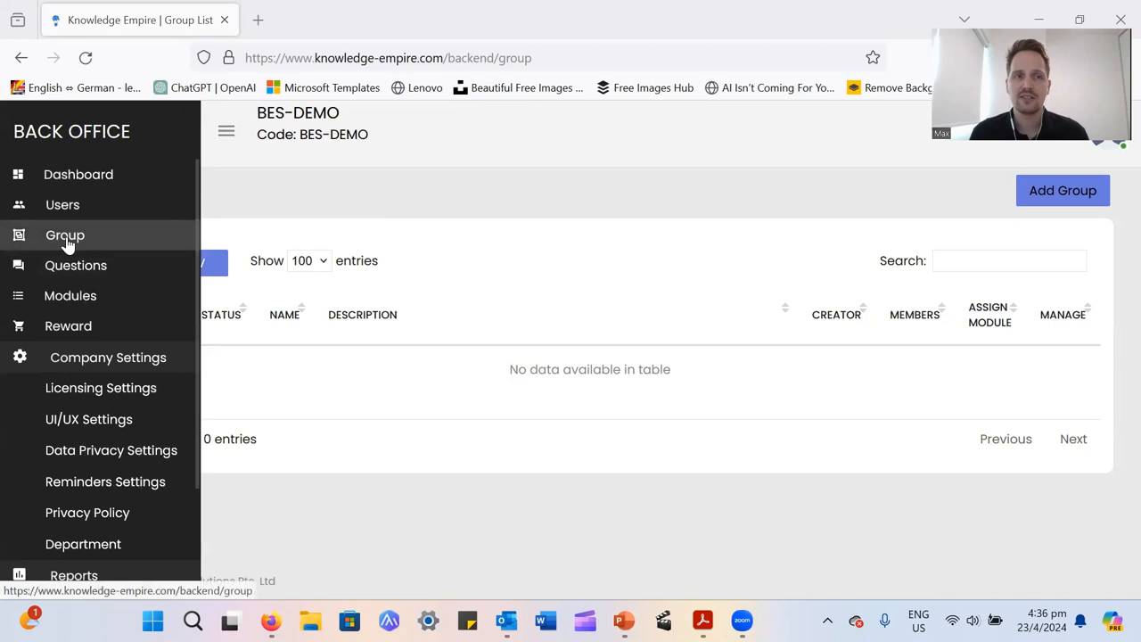
left_click(225, 132)
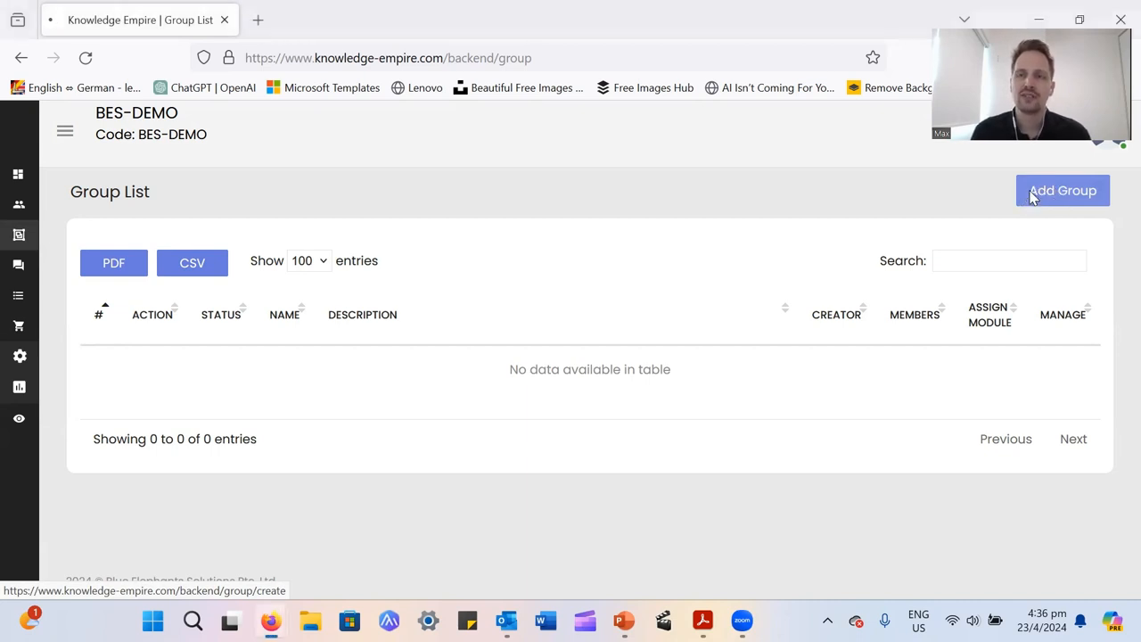
left_click(1063, 189)
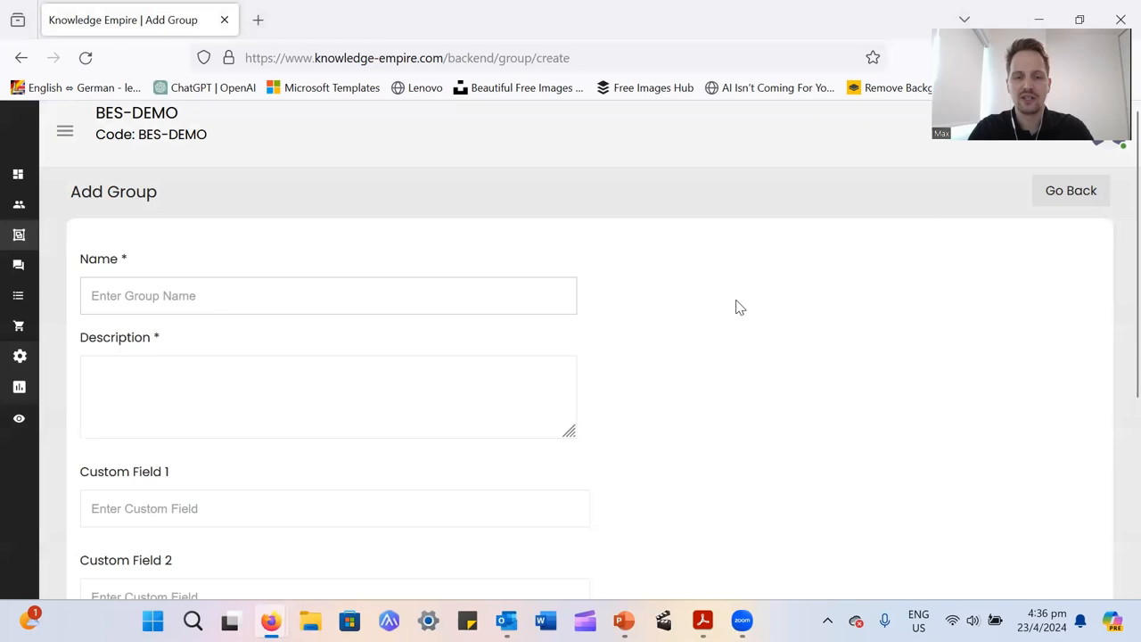
Name the group 'Product XYZ' and describe it as for employees going through the Product XYZ training
type("Product")
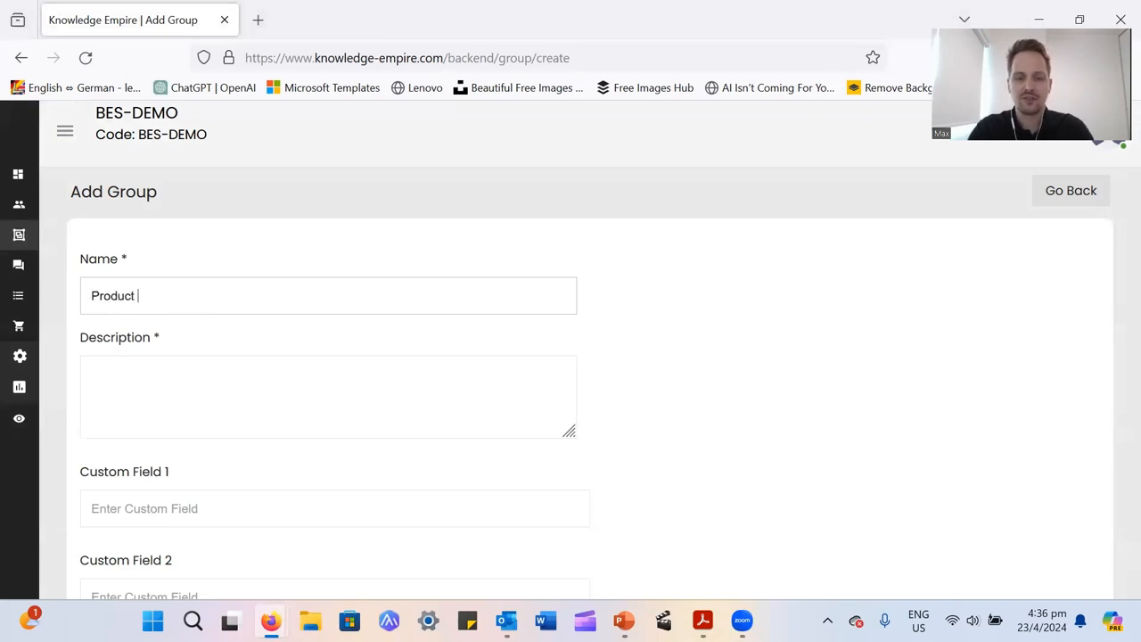
type("XYZ")
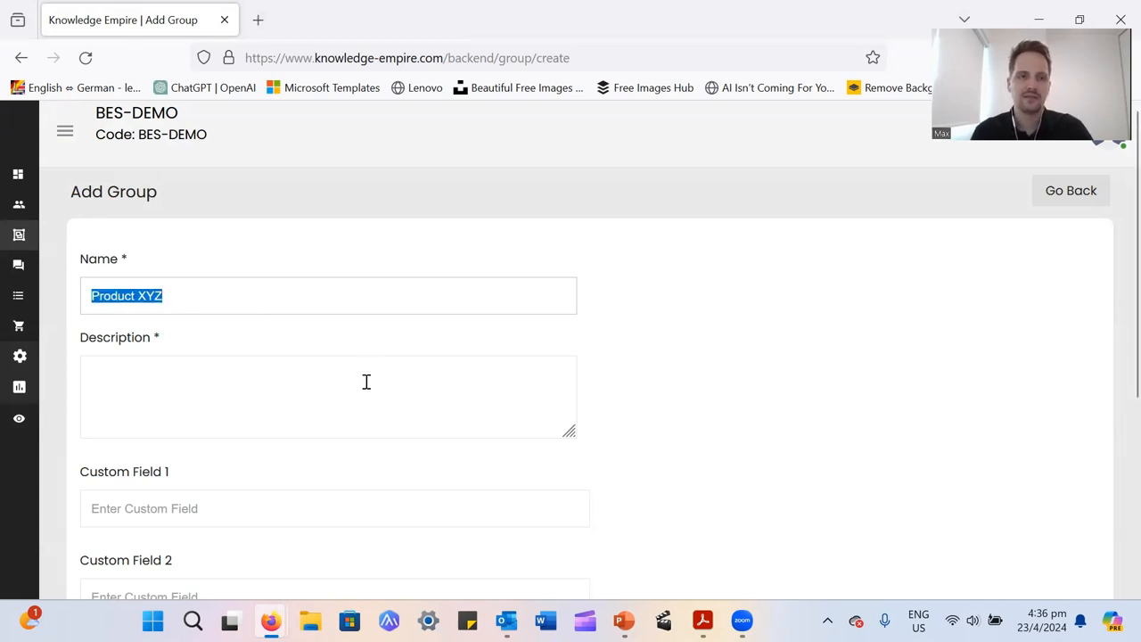
type("This is")
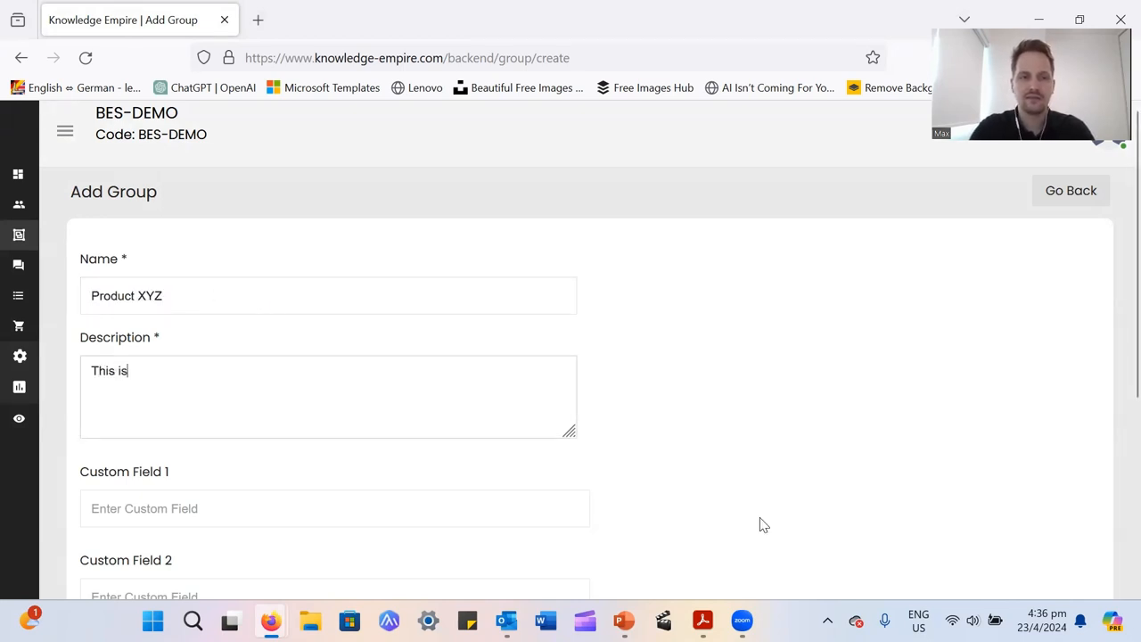
type("a group for")
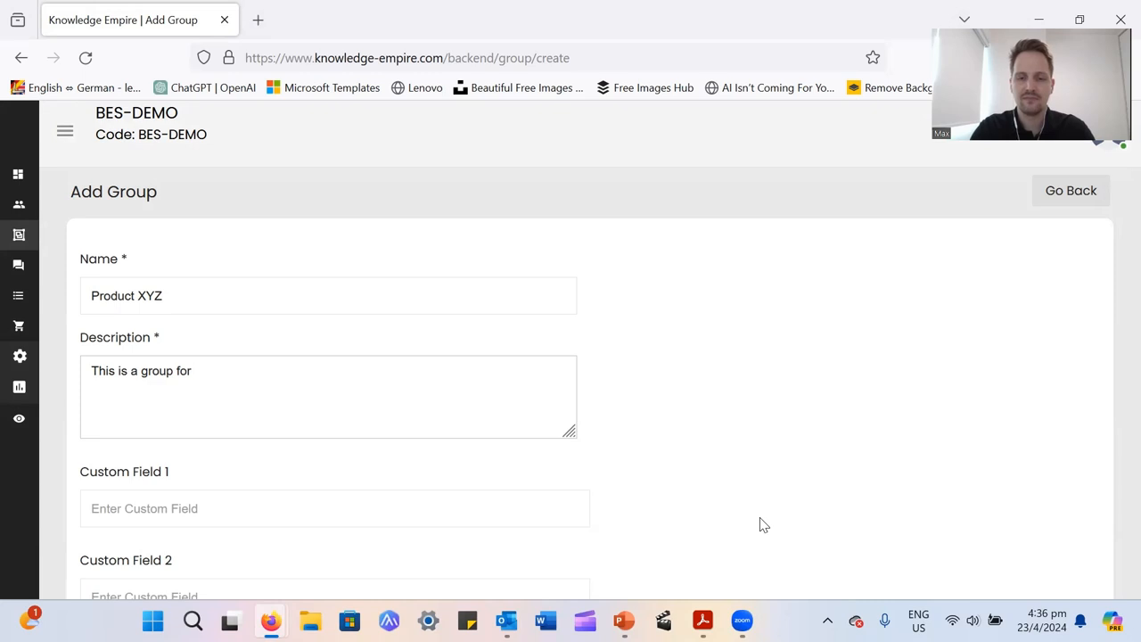
type("employees going through")
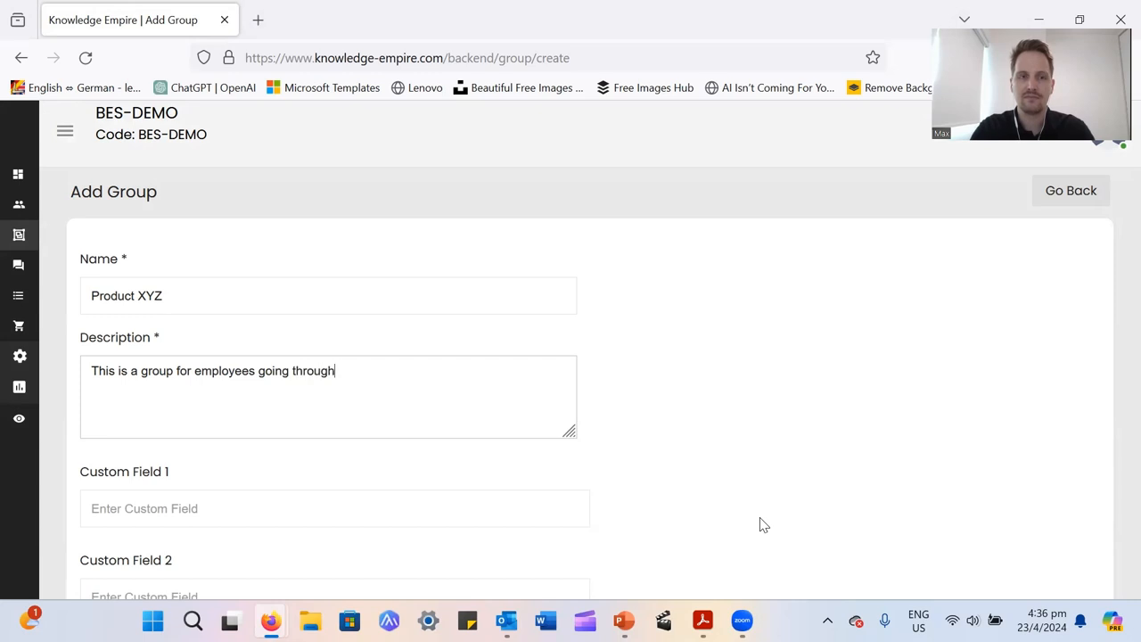
type("the Product XYZ")
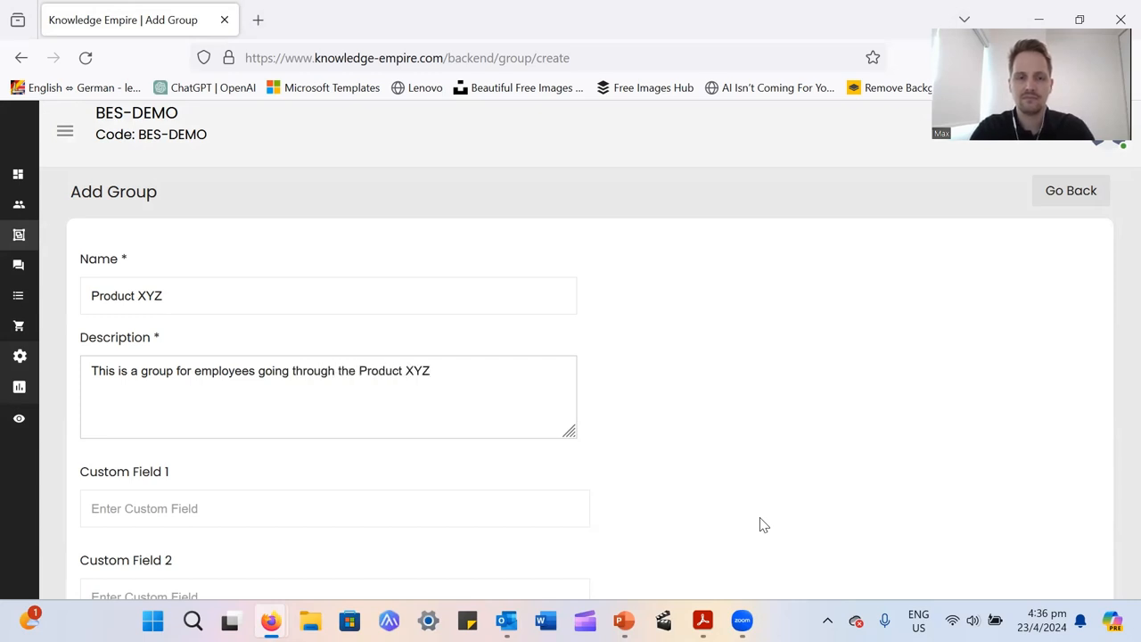
type("training.")
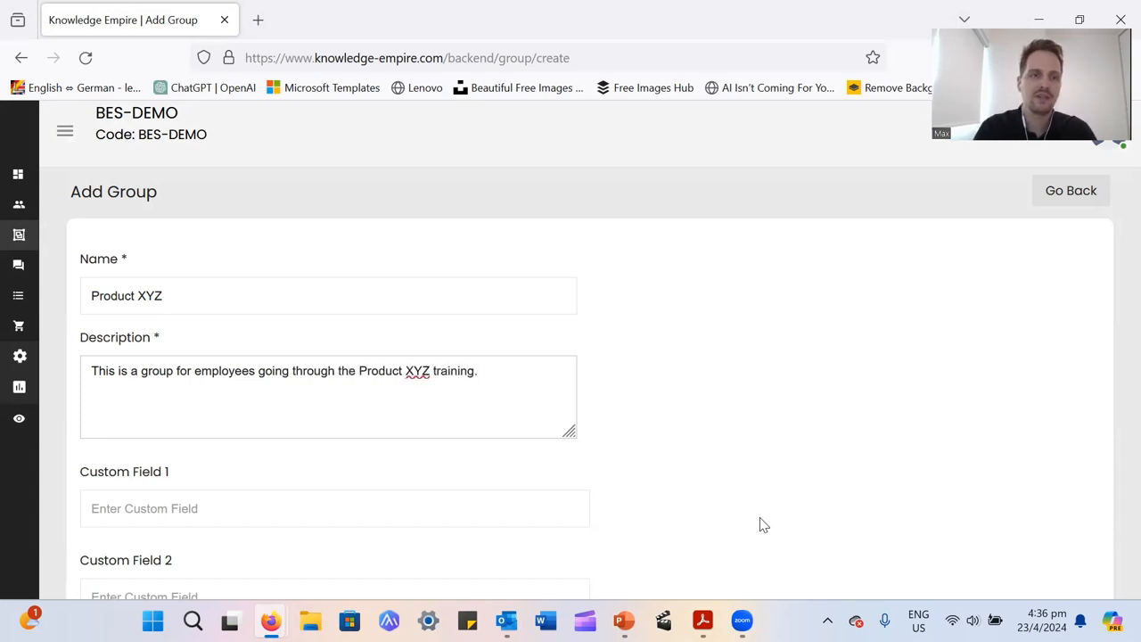
Save the new Product XYZ group so it appears in the group list
scroll("down", 3)
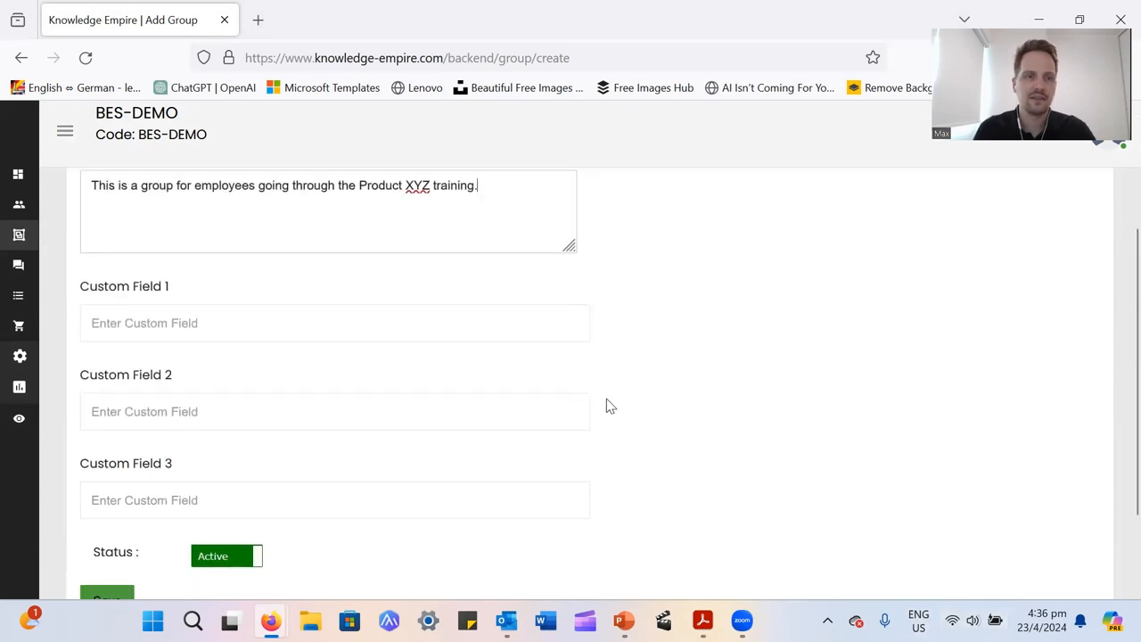
scroll("down", 3)
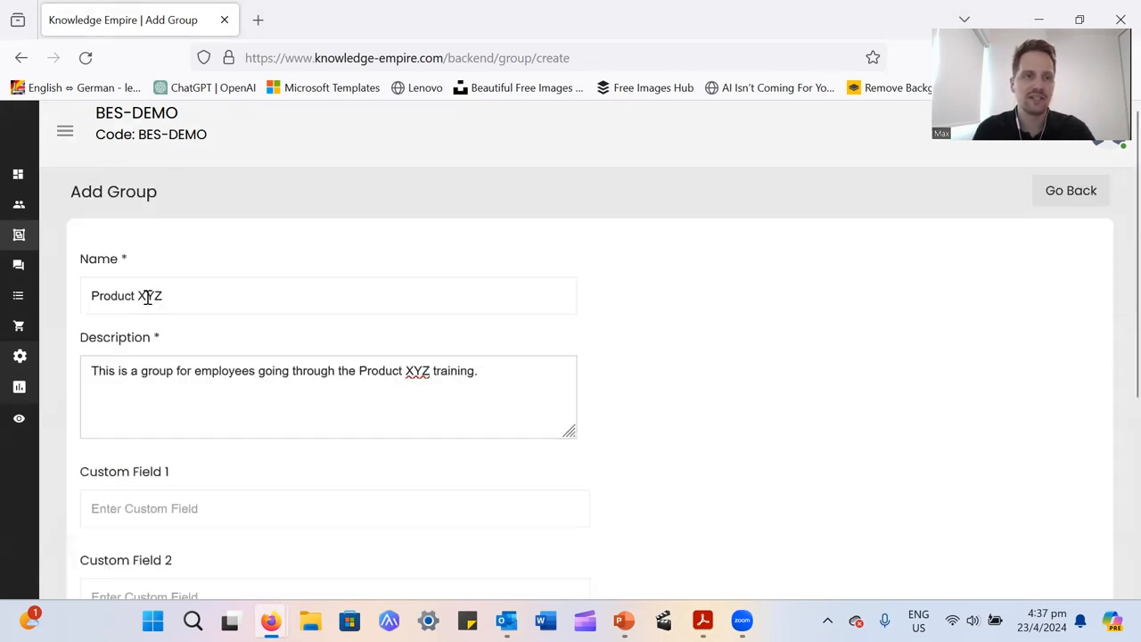
scroll("down", 3)
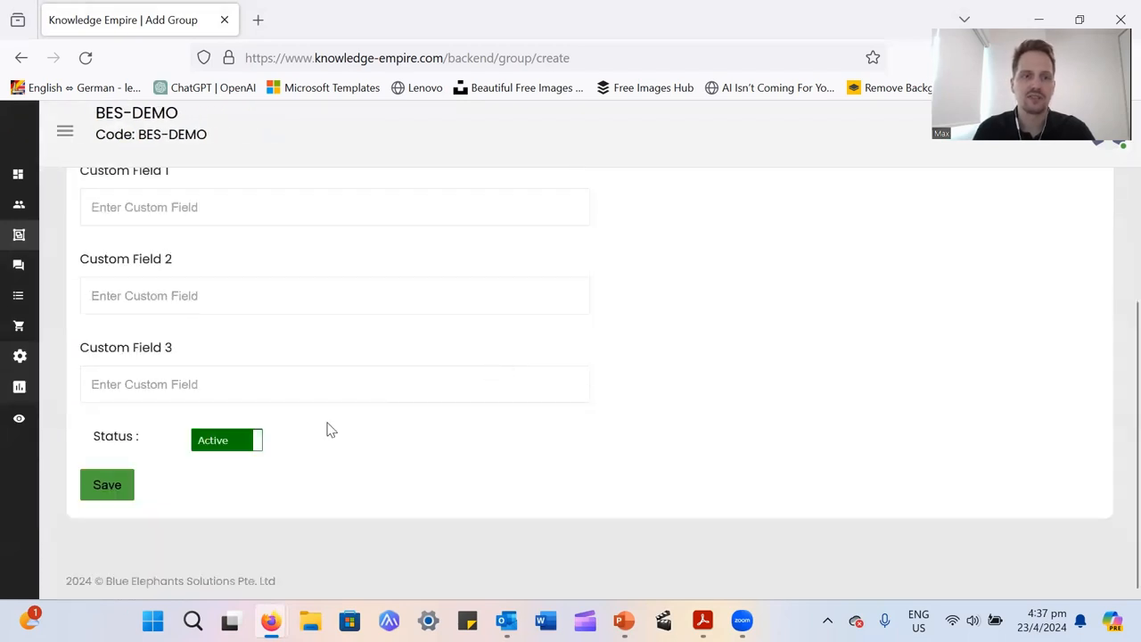
left_click(107, 485)
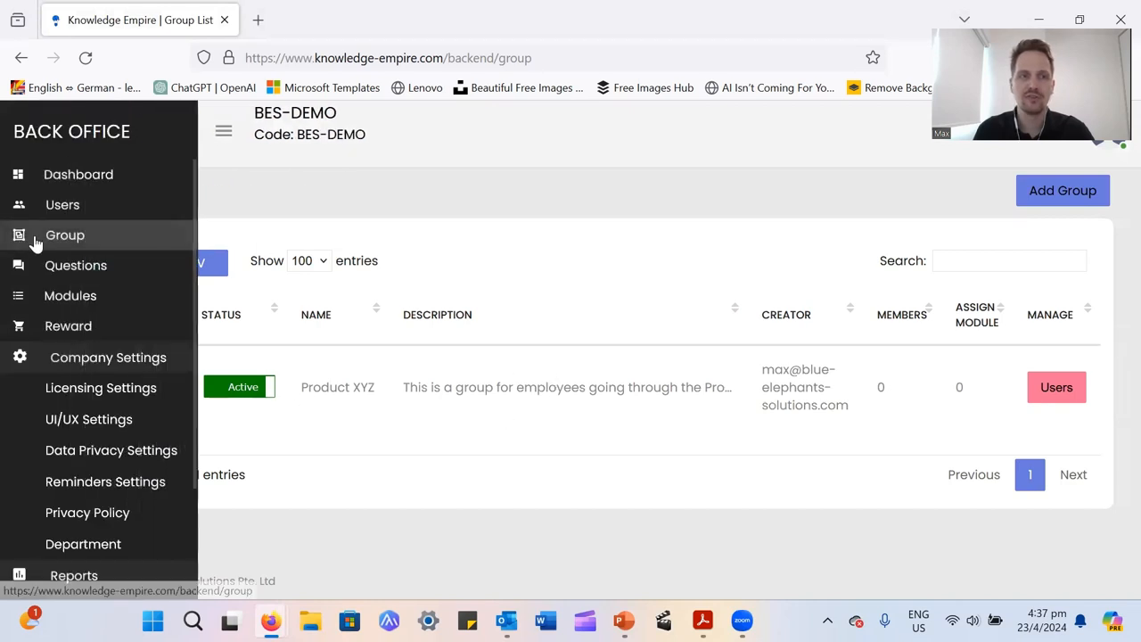
left_click(225, 132)
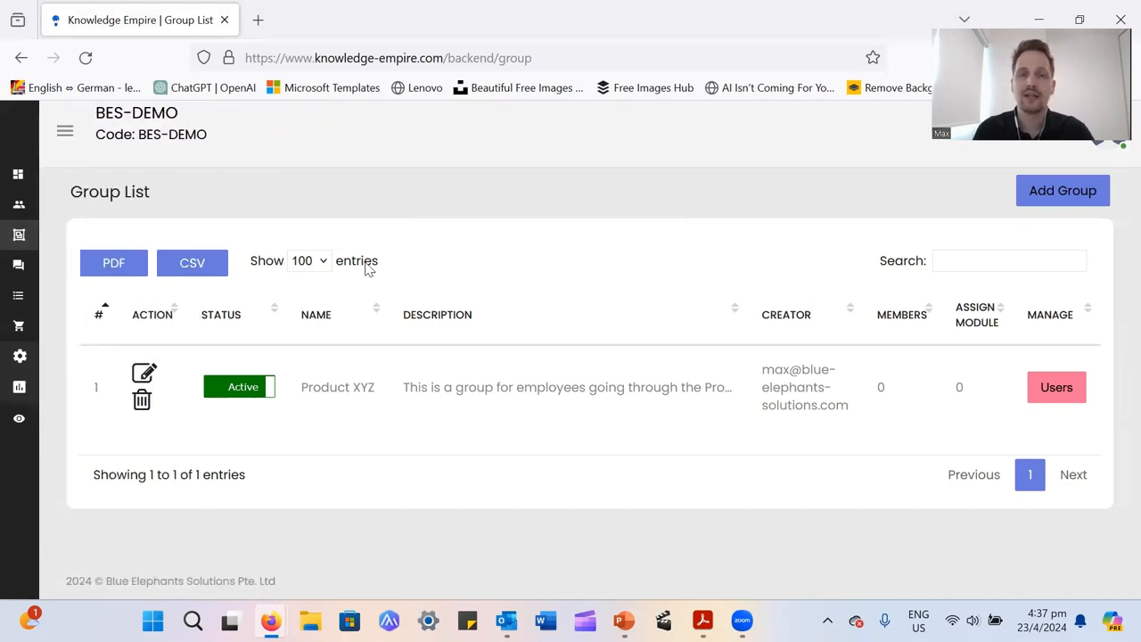
mouse_move(253, 194)
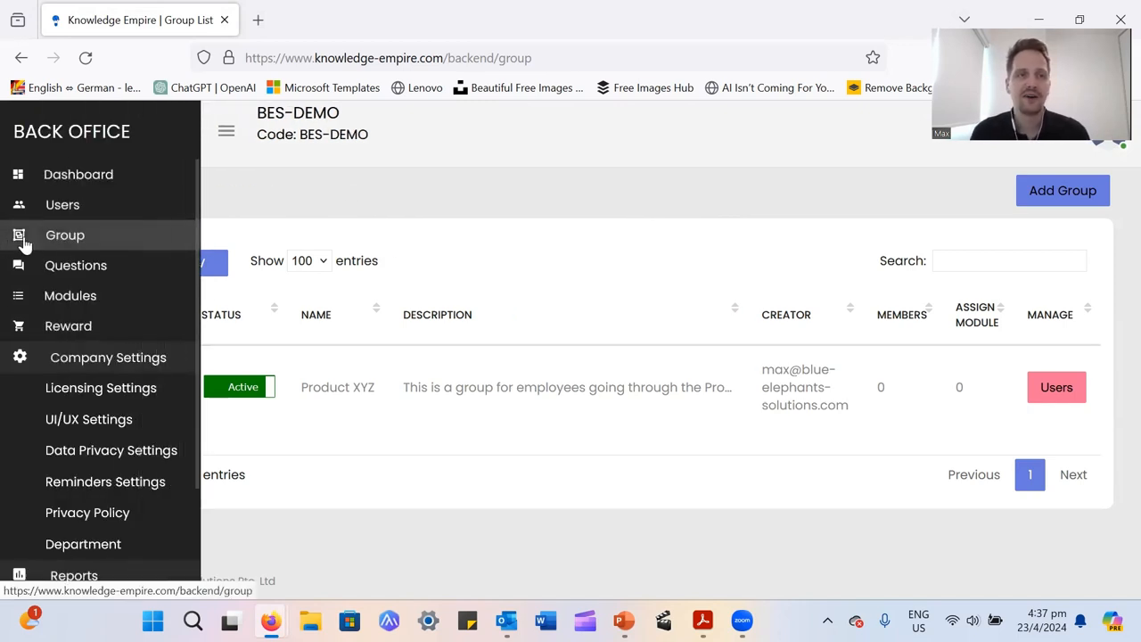
left_click(225, 132)
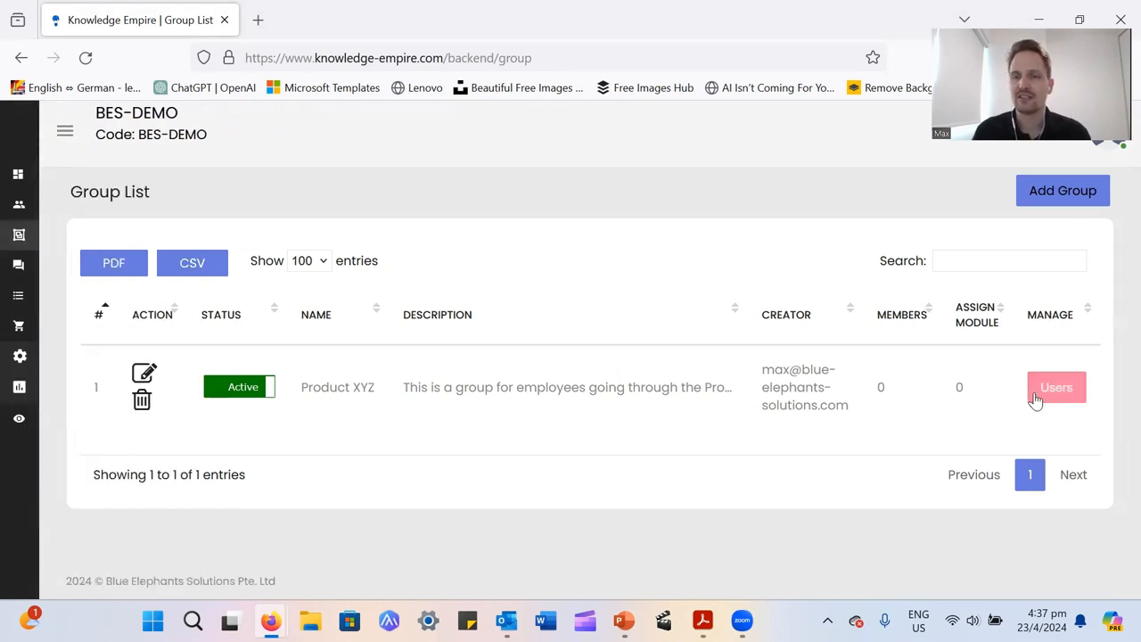
left_click(1055, 386)
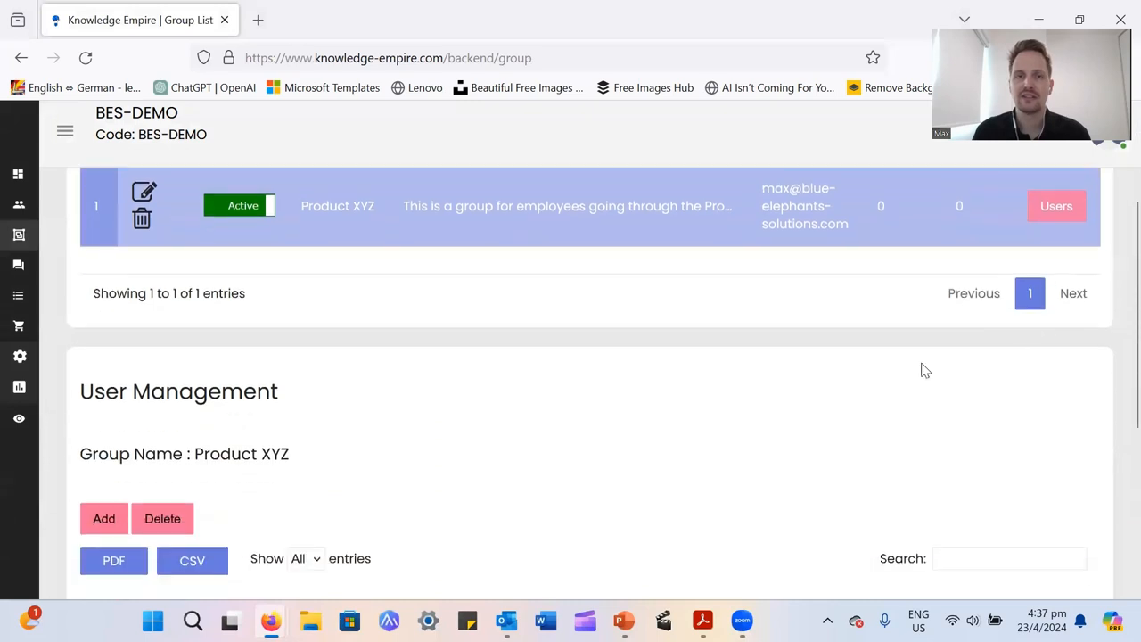
scroll("down", 3)
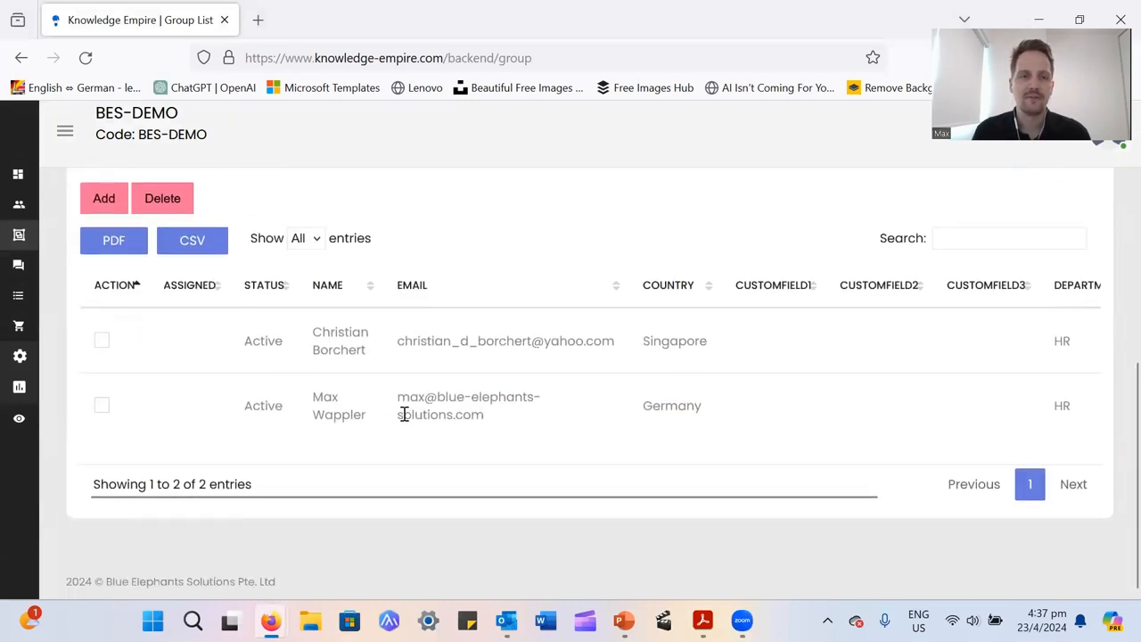
mouse_move(413, 370)
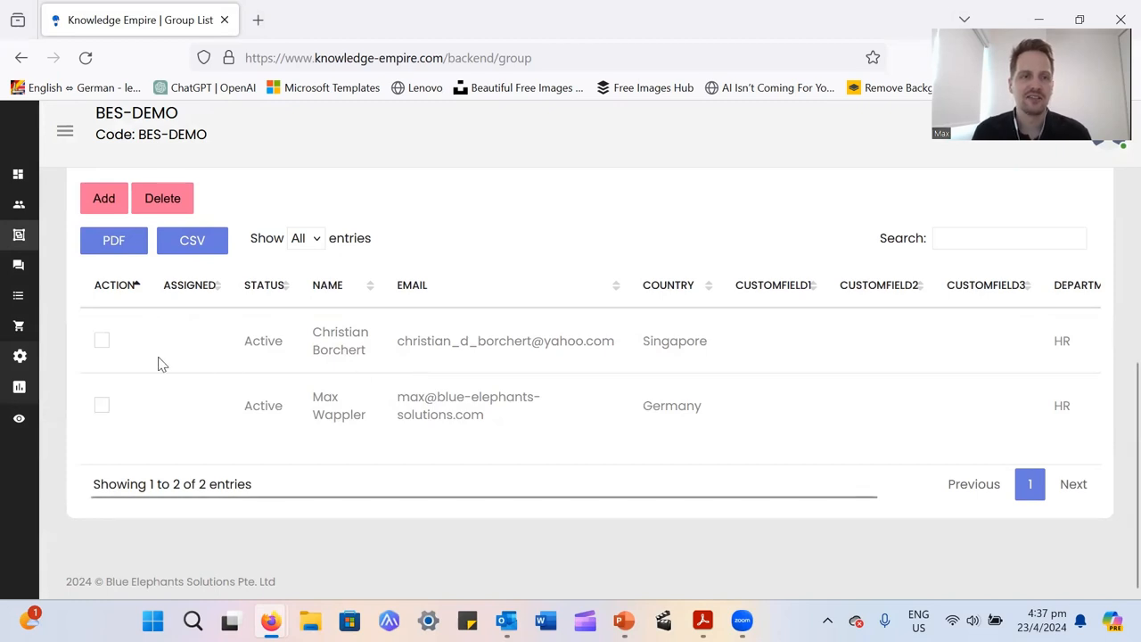
left_click(102, 341)
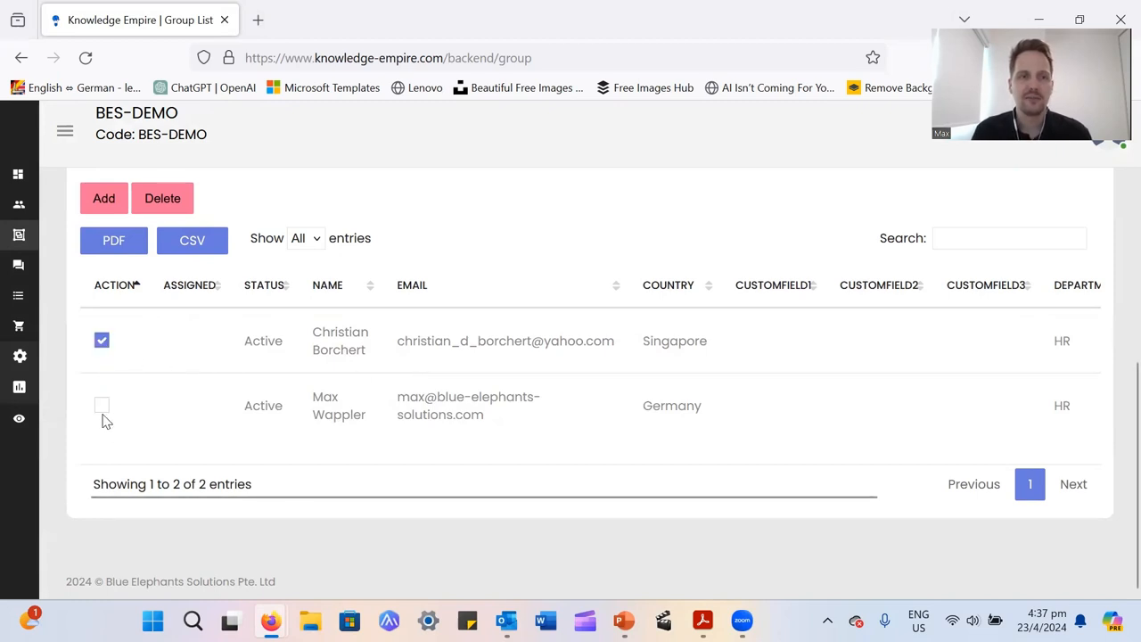
left_click(102, 404)
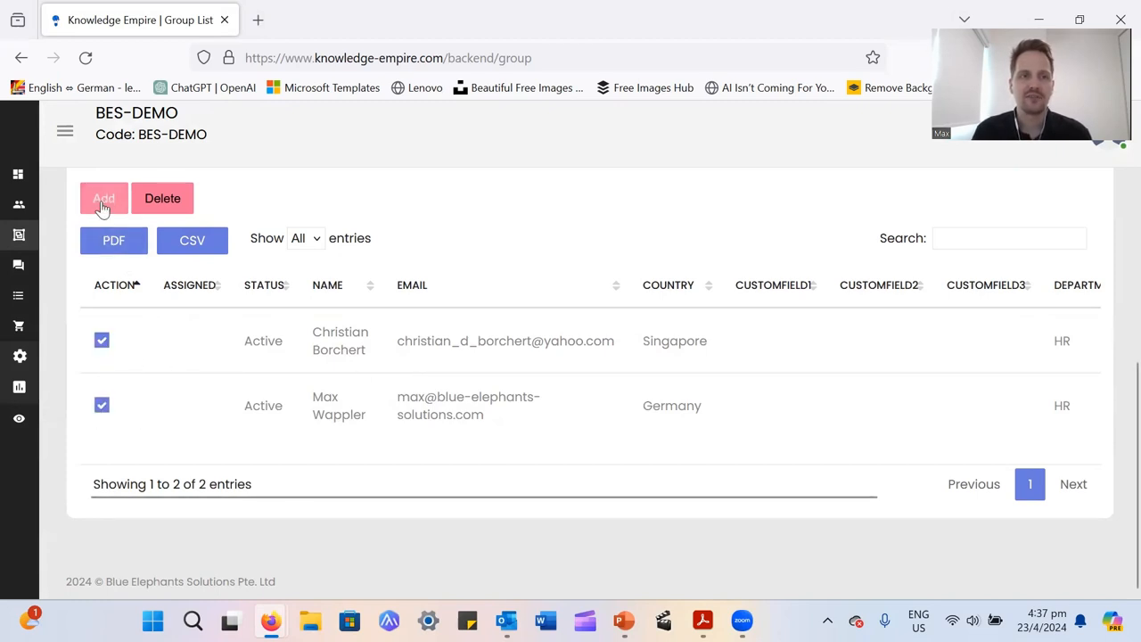
left_click(104, 198)
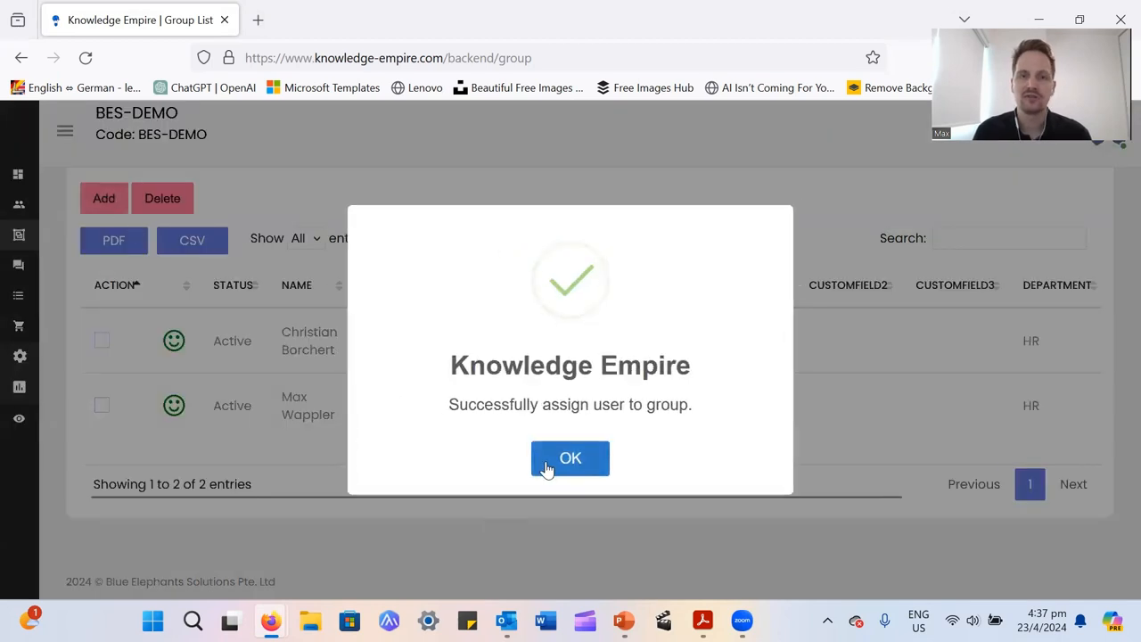
left_click(571, 457)
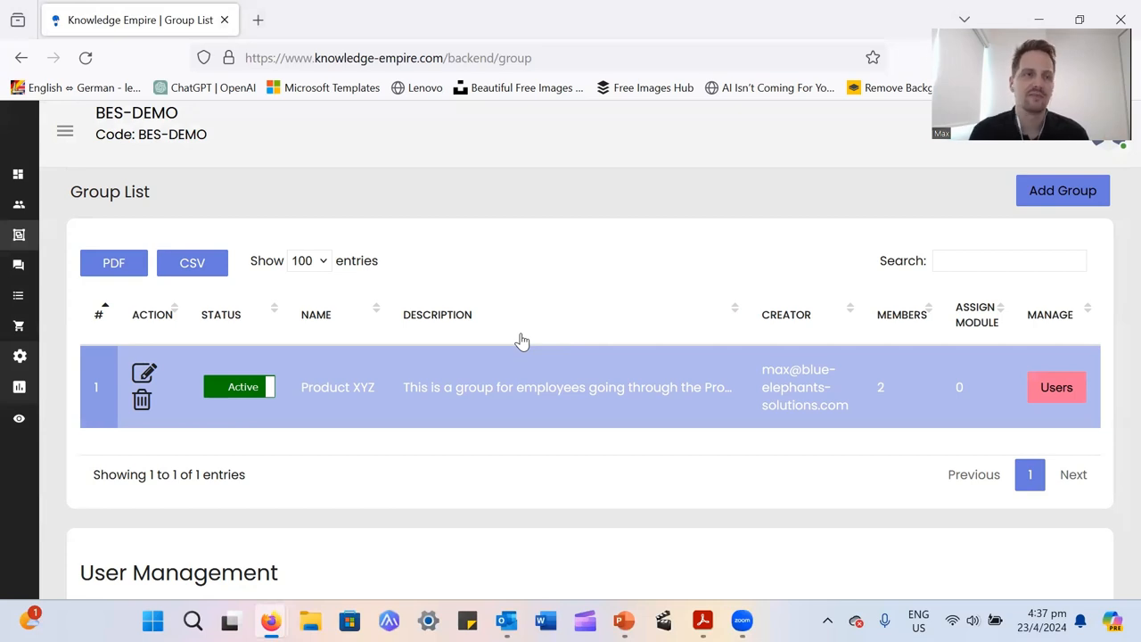
left_click(64, 132)
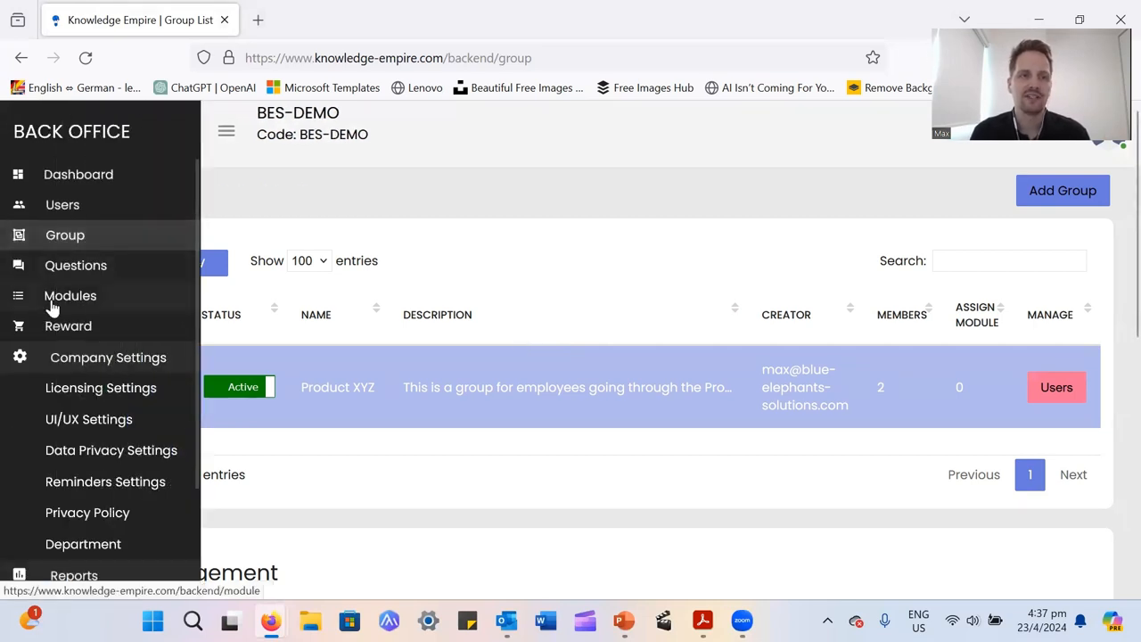
Show the Modules list and bring the Difficult Situations row into view
left_click(71, 296)
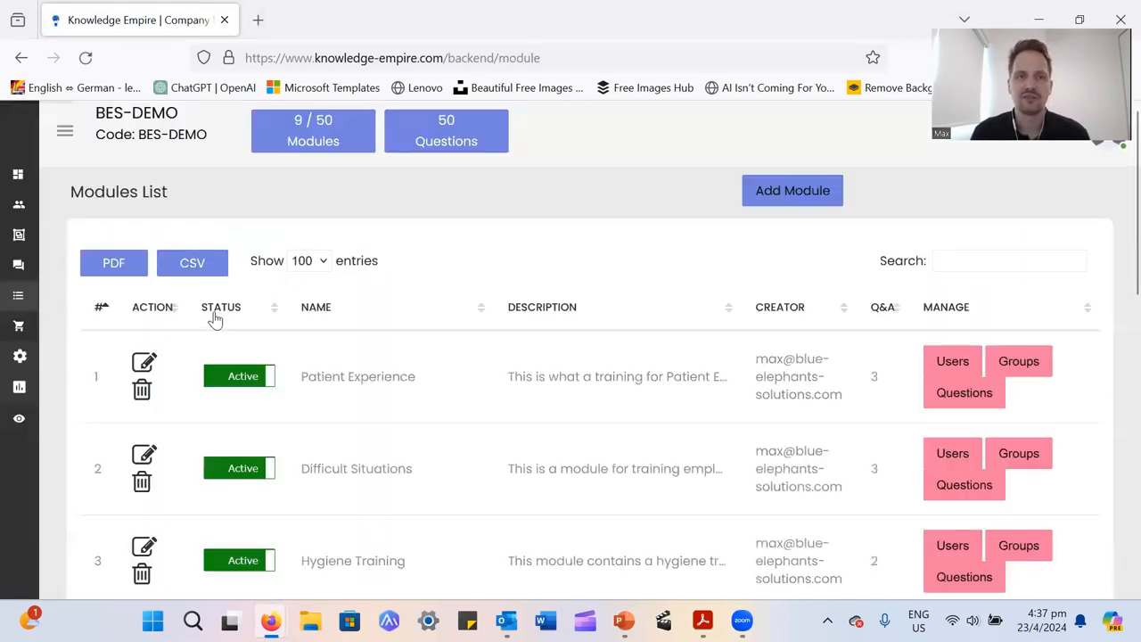
scroll("down", 3)
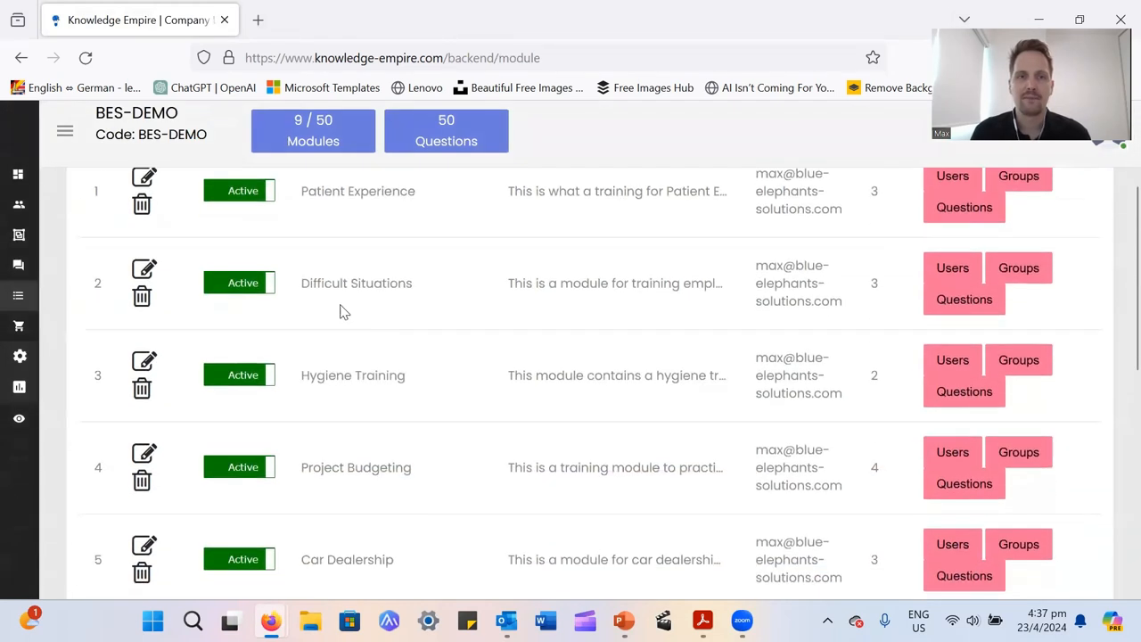
mouse_move(557, 302)
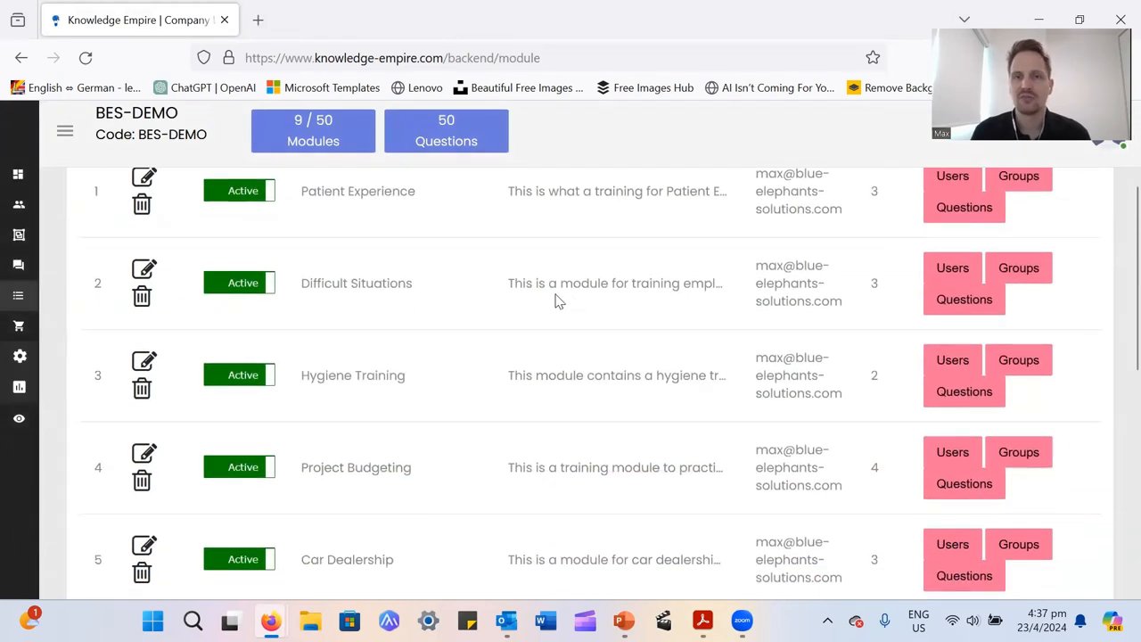
mouse_move(883, 271)
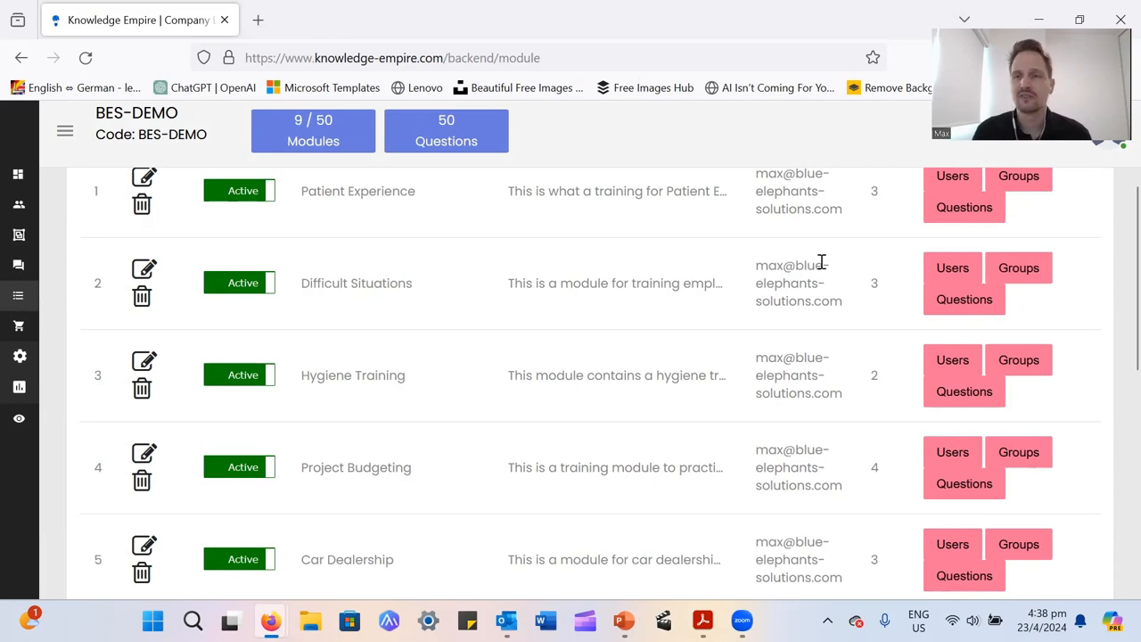
mouse_move(1019, 268)
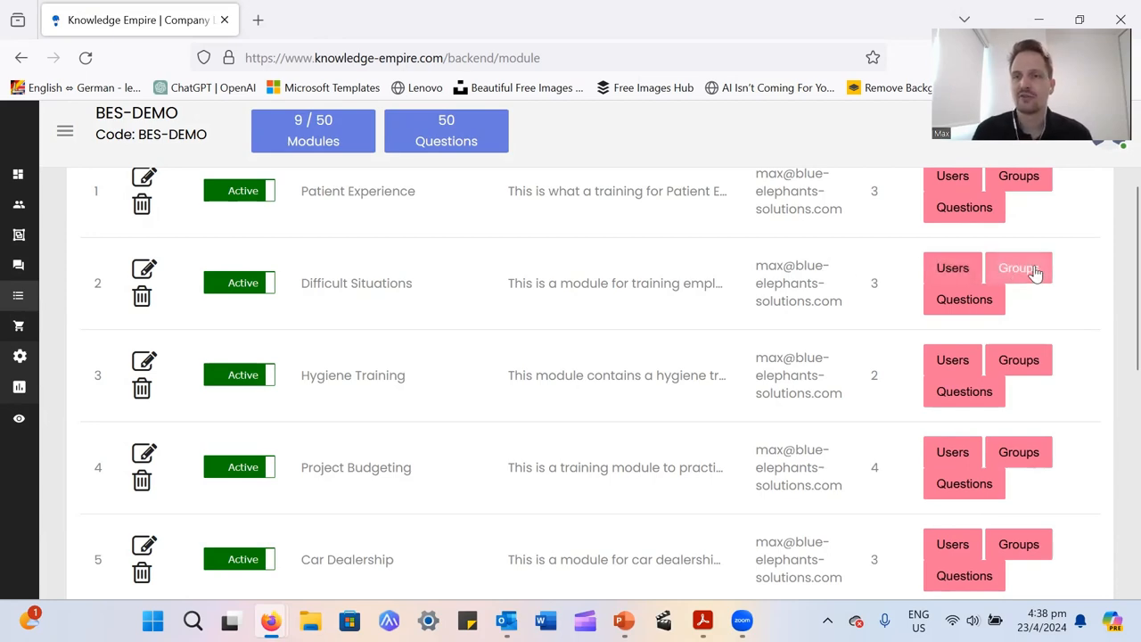
Add the Product XYZ group to Difficult Situations and confirm the assignment message
left_click(1018, 268)
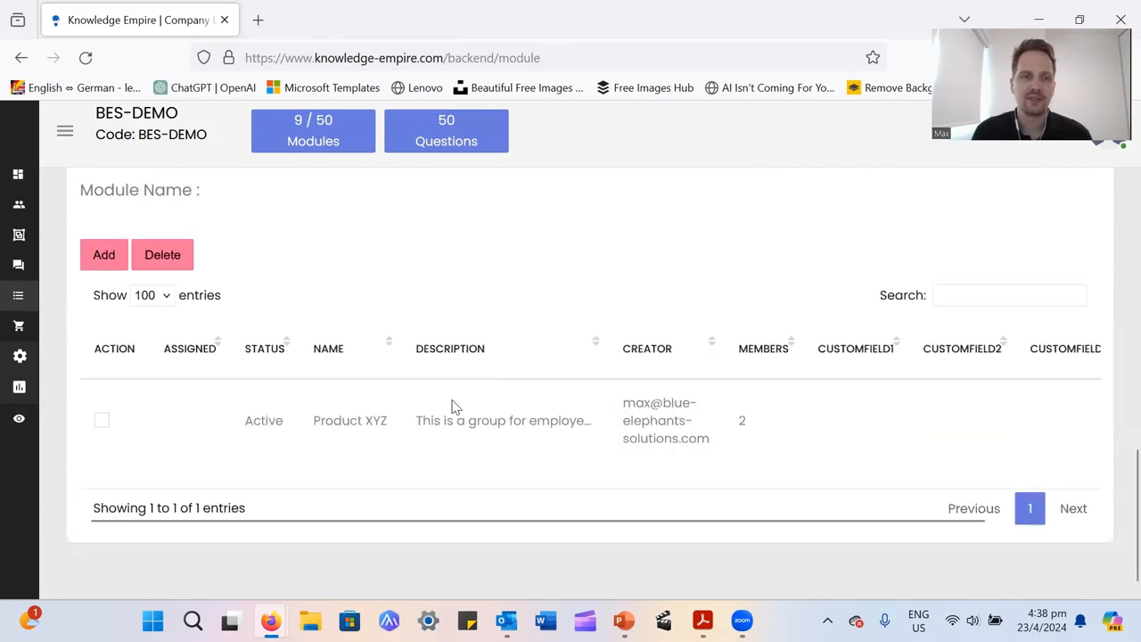
left_click(102, 420)
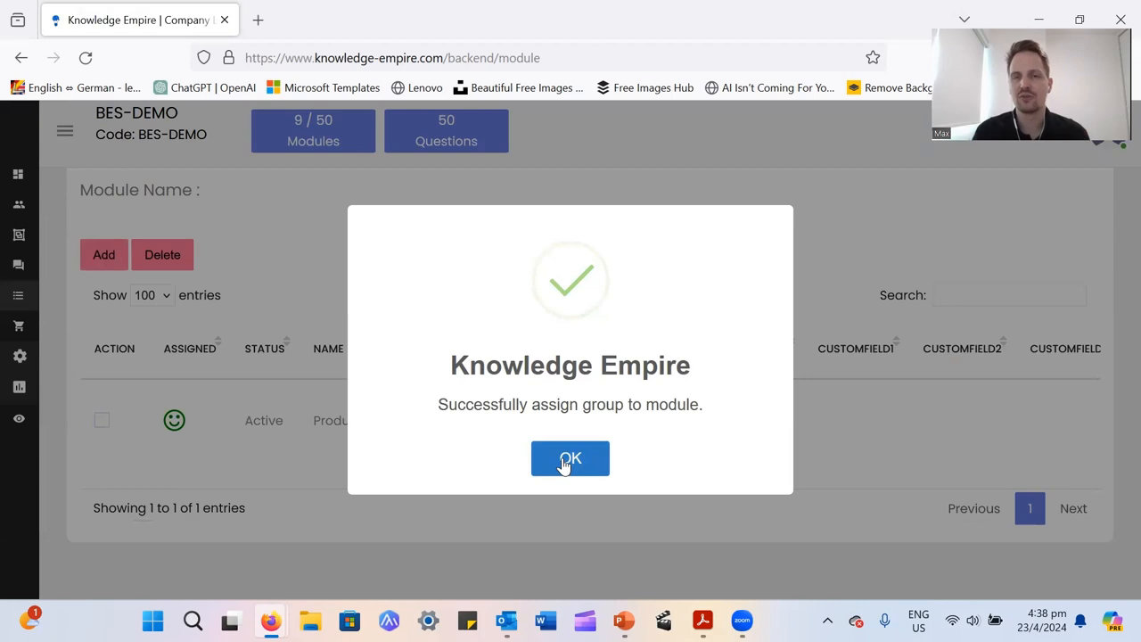
left_click(570, 457)
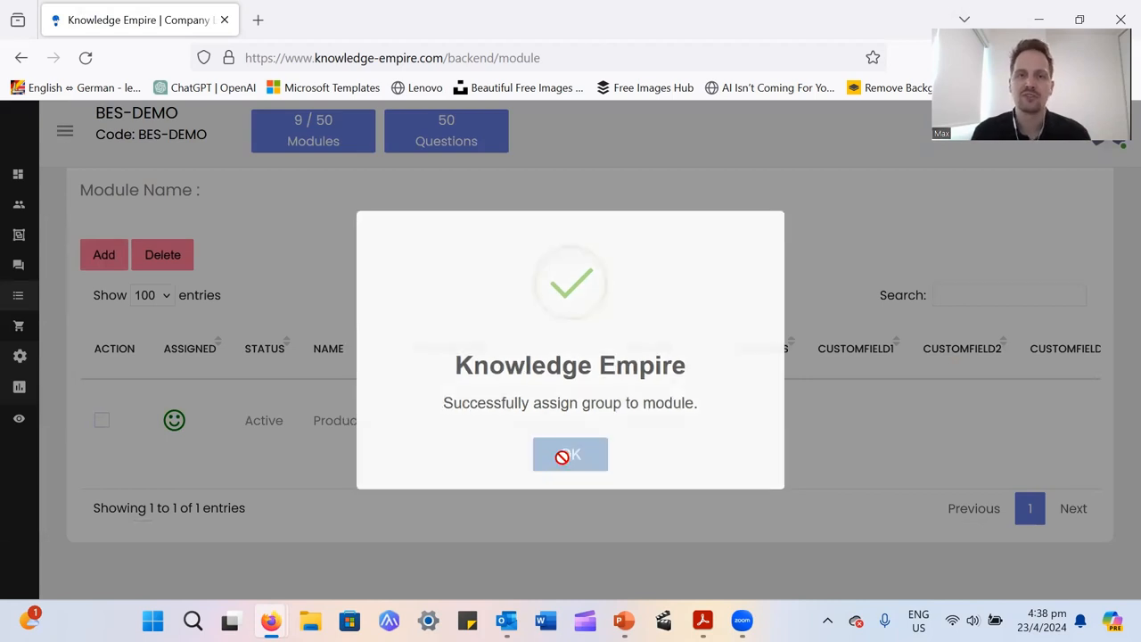
left_click(570, 455)
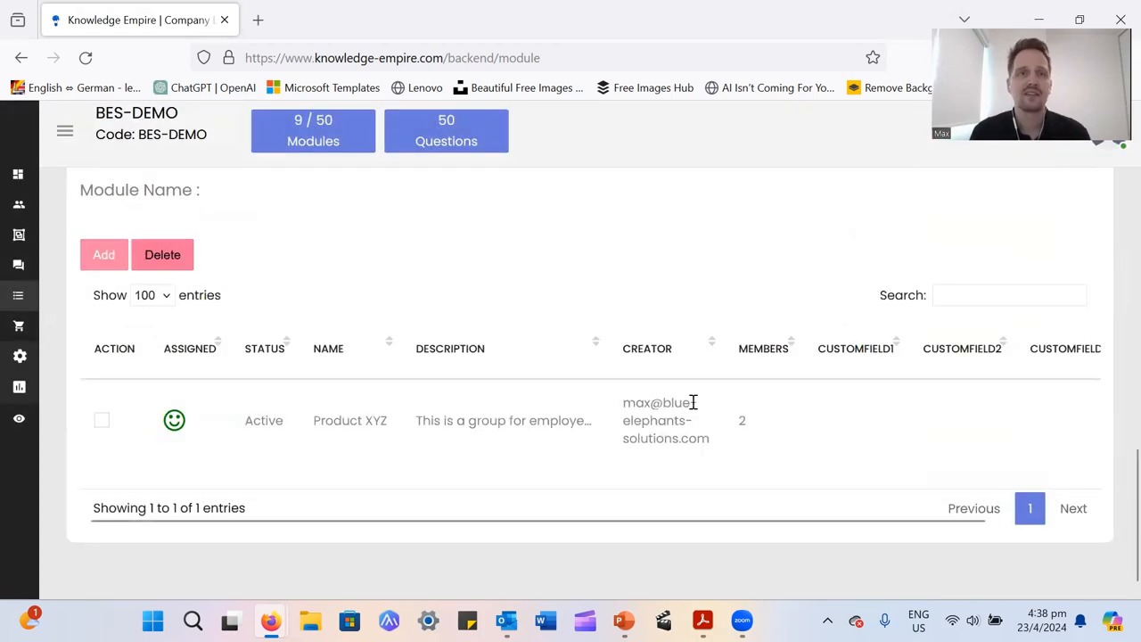